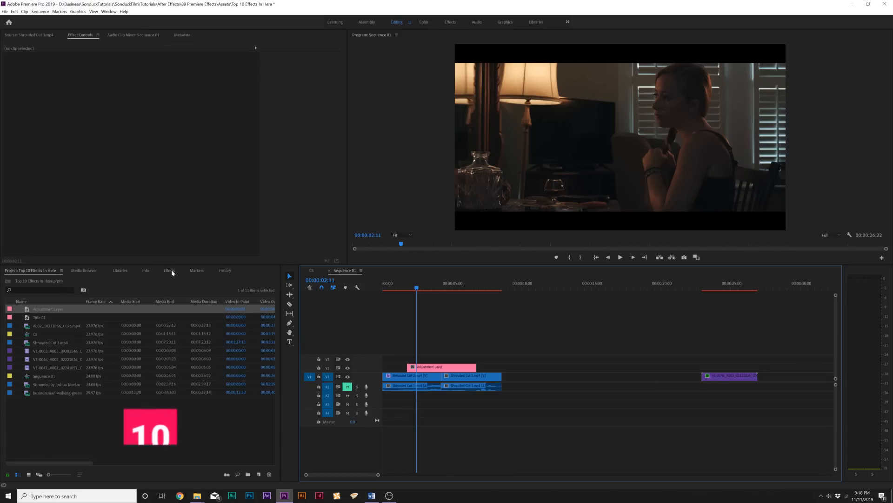
# Add Distort > Offset to the adjustment layer and keyframe Shift Center To sliding sideways
pyautogui.click(169, 270)
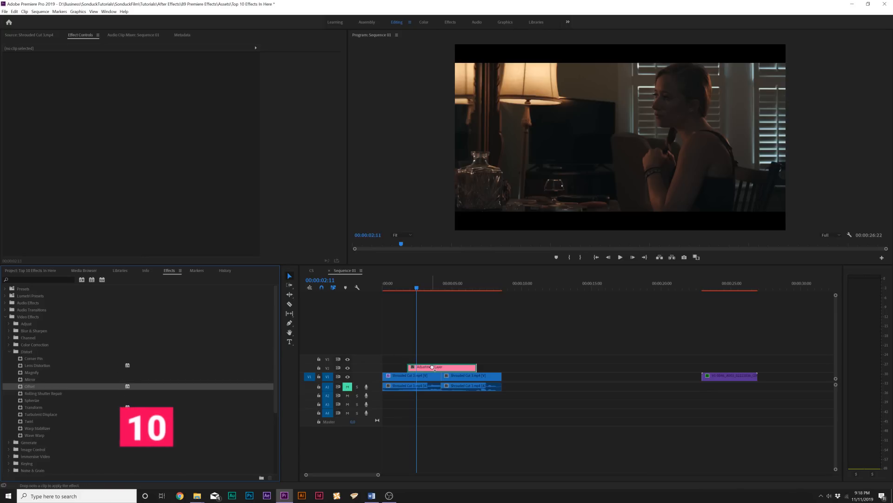
pyautogui.click(441, 367)
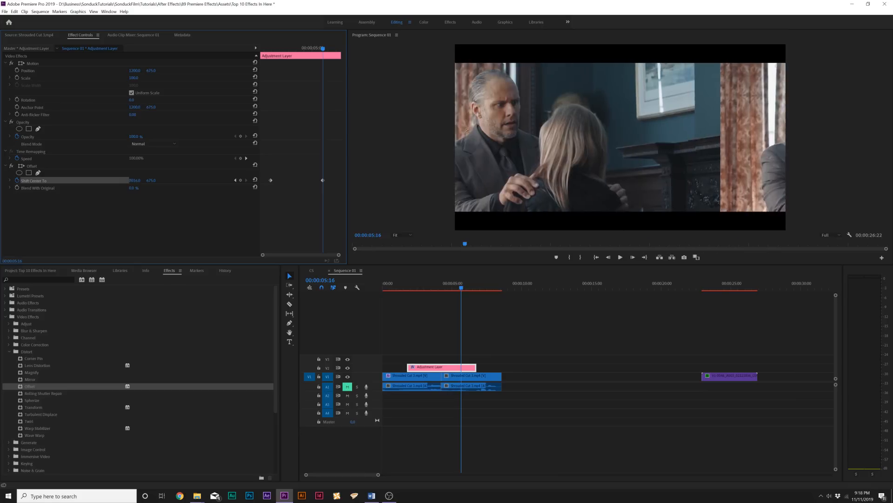
pyautogui.moveTo(134, 180); pyautogui.dragTo(160, 180)
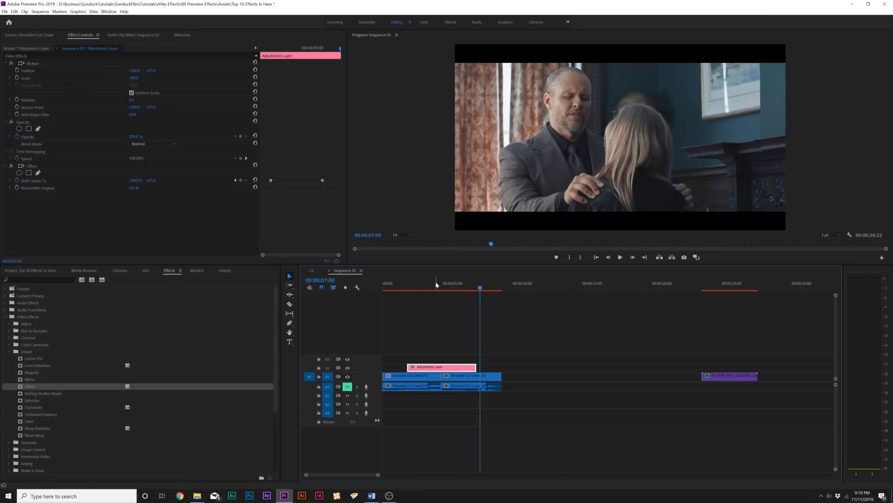
pyautogui.click(443, 283)
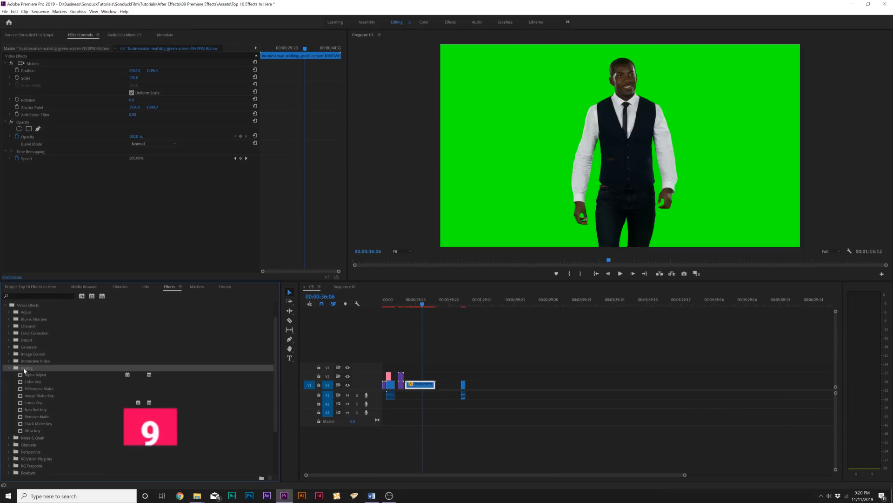
# Apply Ultra Key to the green-screen businessman clip and check its Matte Generation settings
pyautogui.click(33, 430)
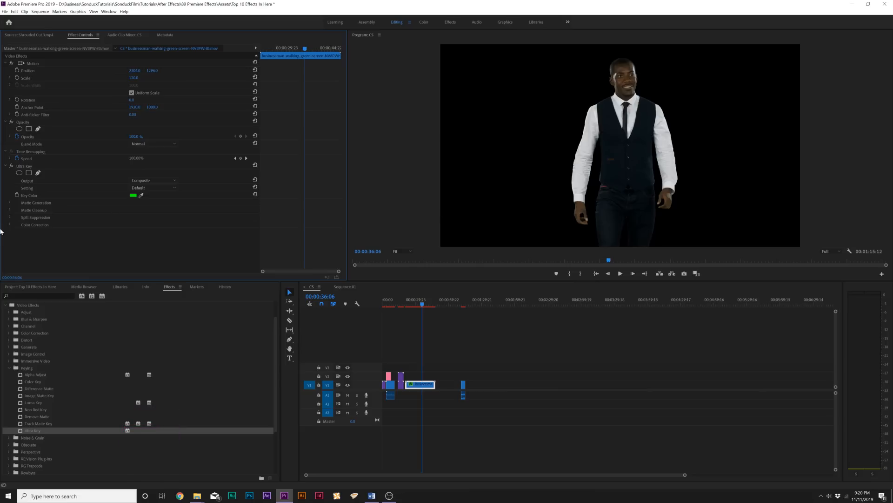
pyautogui.click(10, 203)
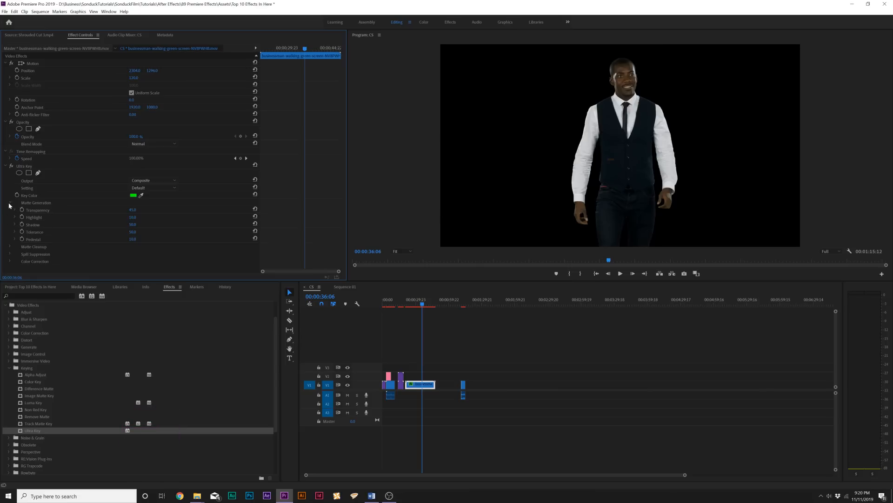
pyautogui.click(10, 202)
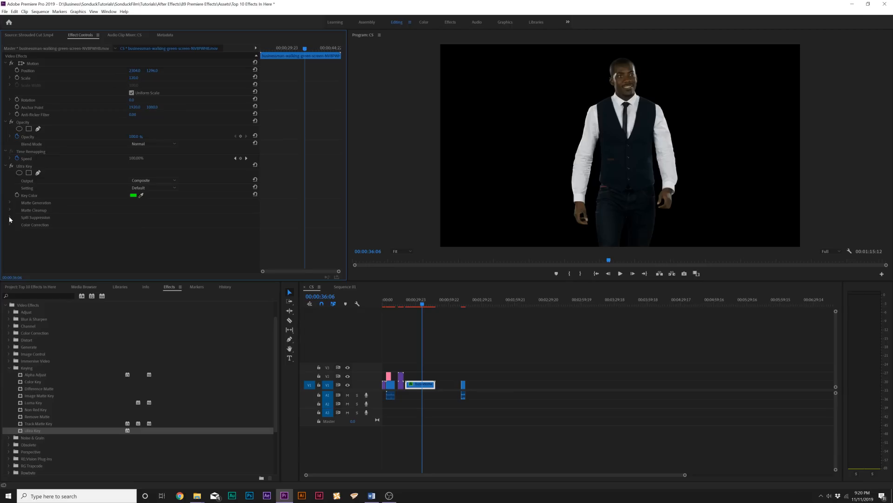
pyautogui.click(10, 217)
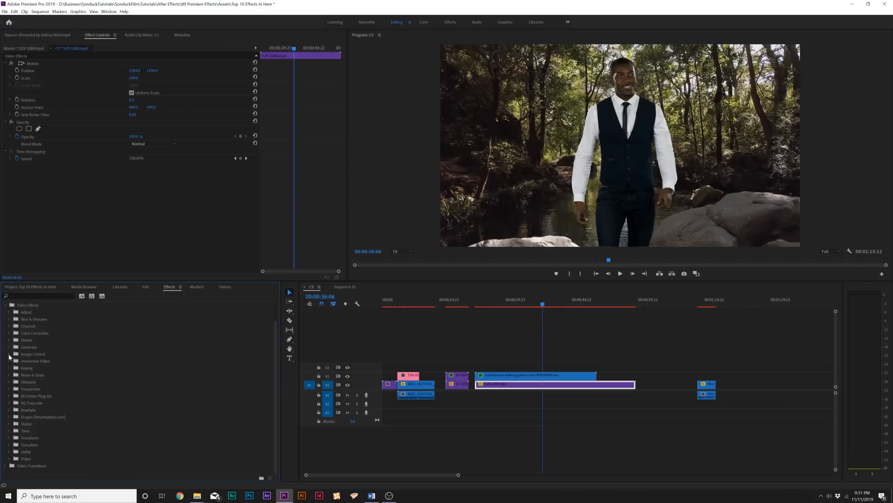
# Apply Gaussian Blur to the forest clip with Blurriness set to 10
pyautogui.click(10, 318)
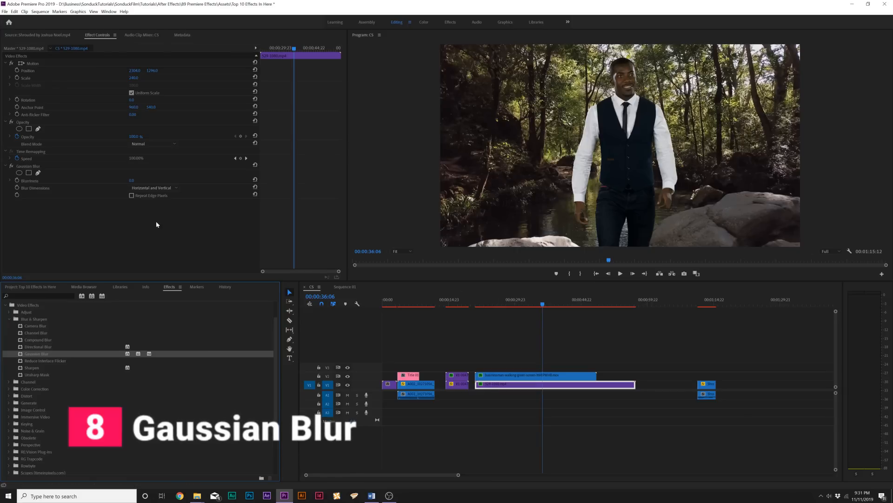
pyautogui.click(132, 180)
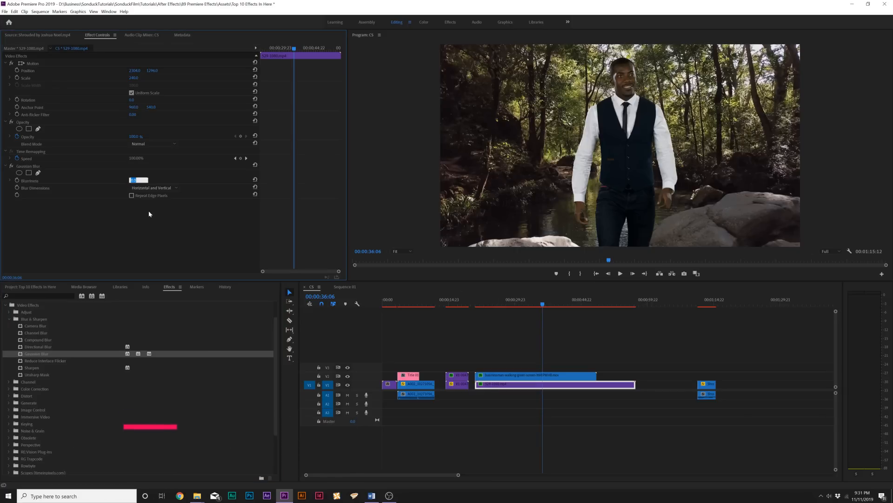
pyautogui.write('10')
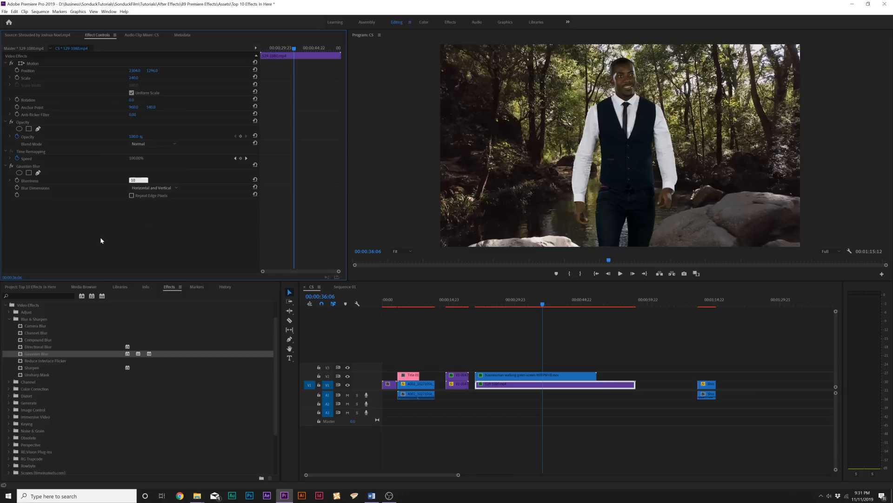
pyautogui.click(131, 195)
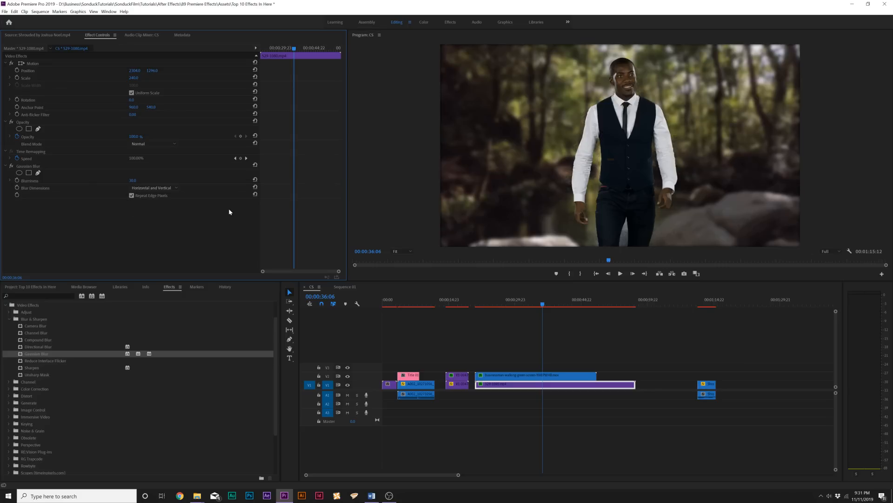
pyautogui.moveTo(556, 101)
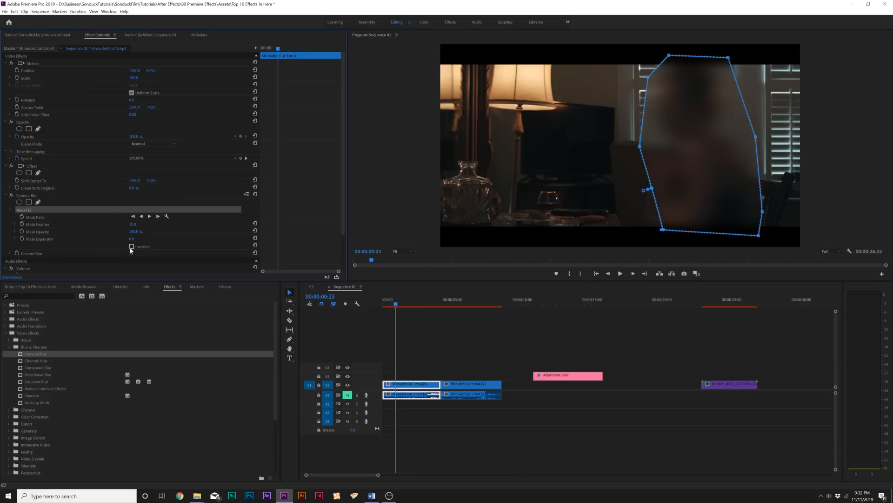
# Invert the Camera Blur mask so only the room around the woman blurs
pyautogui.click(132, 246)
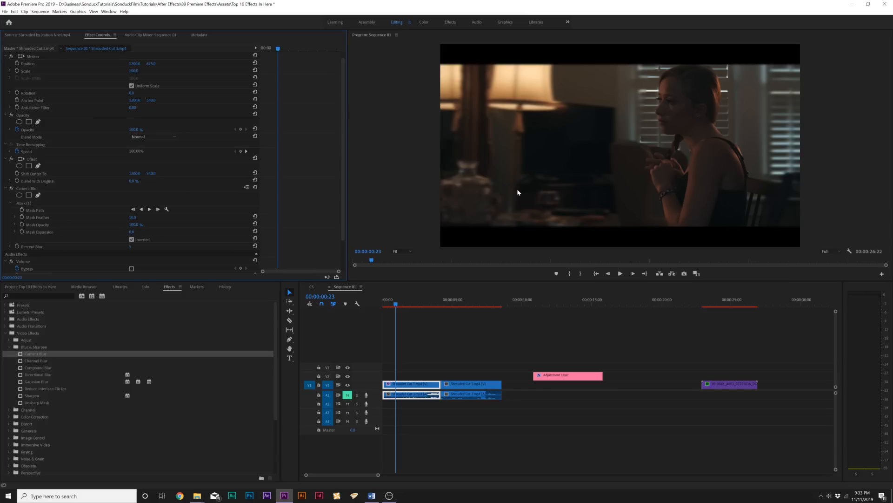
pyautogui.moveTo(100, 234)
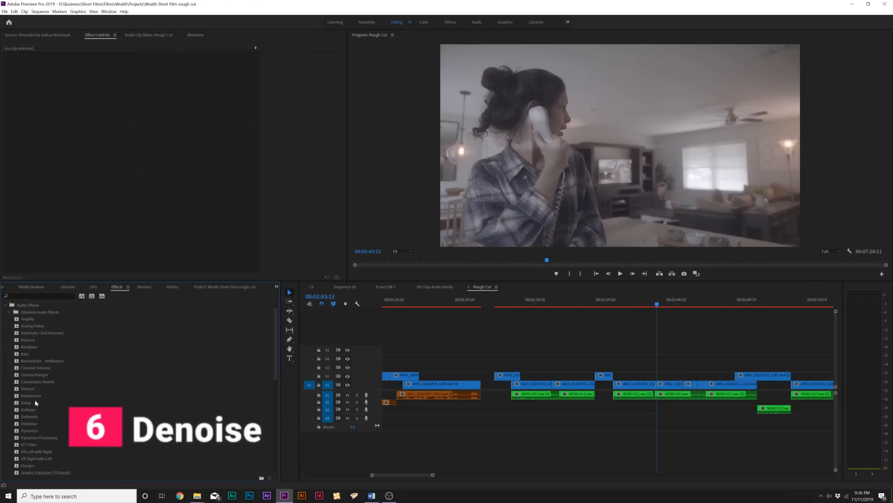
# Apply DeNoise to the MONO-043 phone-call audio clip
pyautogui.click(28, 409)
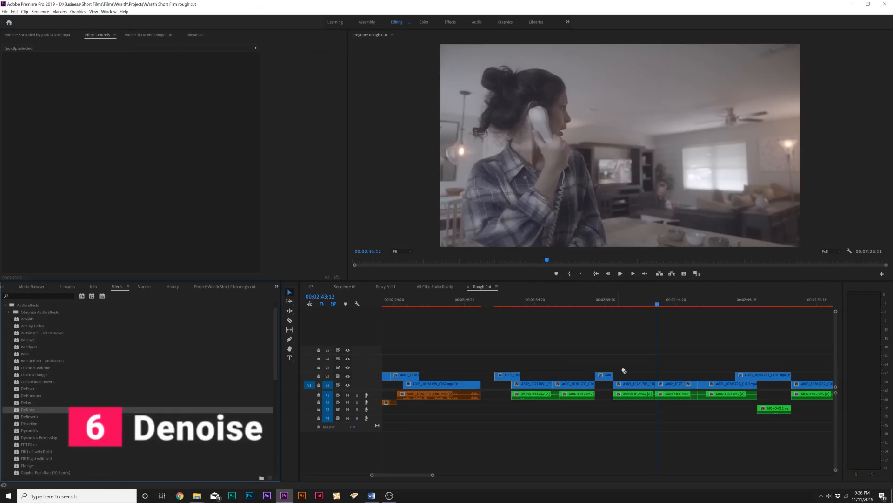
pyautogui.click(672, 383)
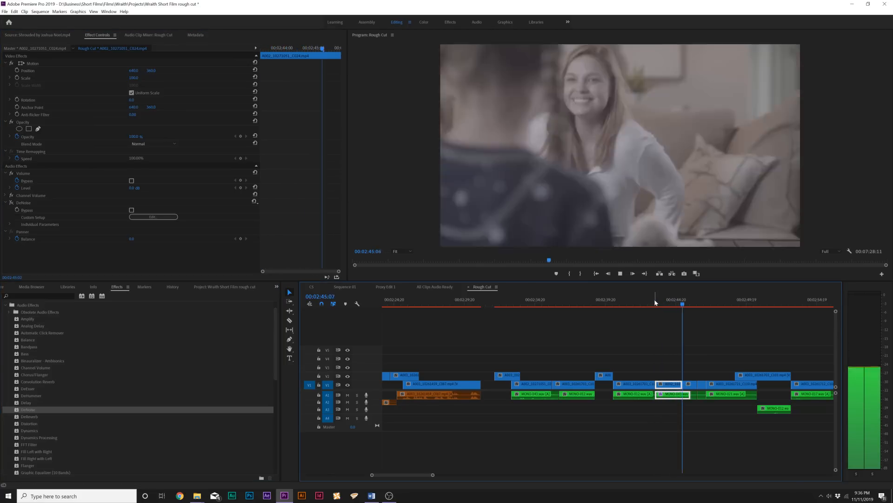
pyautogui.click(658, 302)
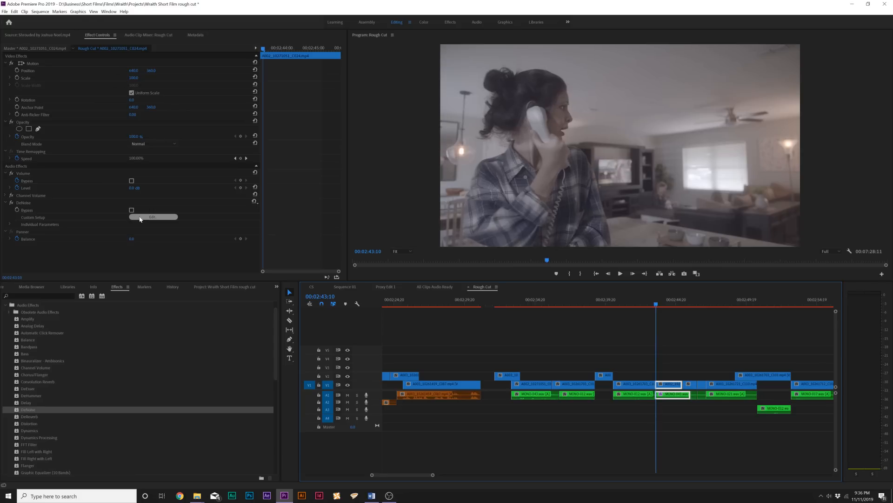
# Choose the Light Noise Reduction preset in the custom DeNoise editor and play back
pyautogui.click(153, 216)
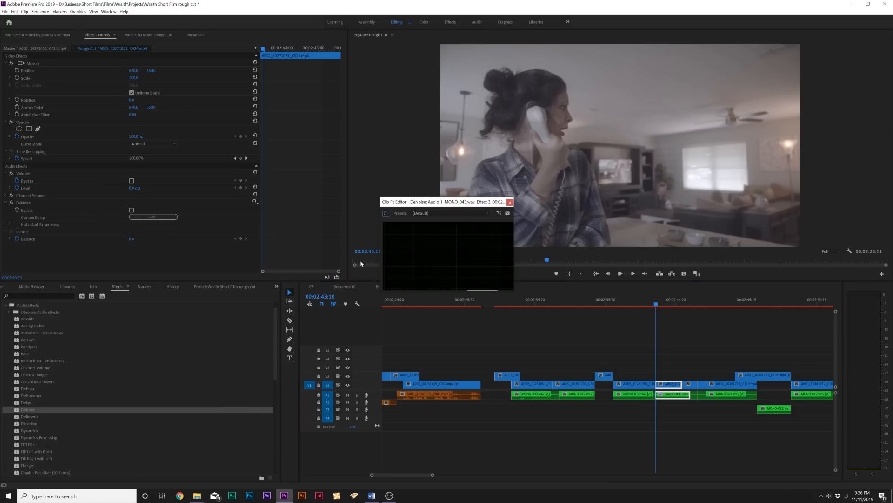
pyautogui.click(453, 213)
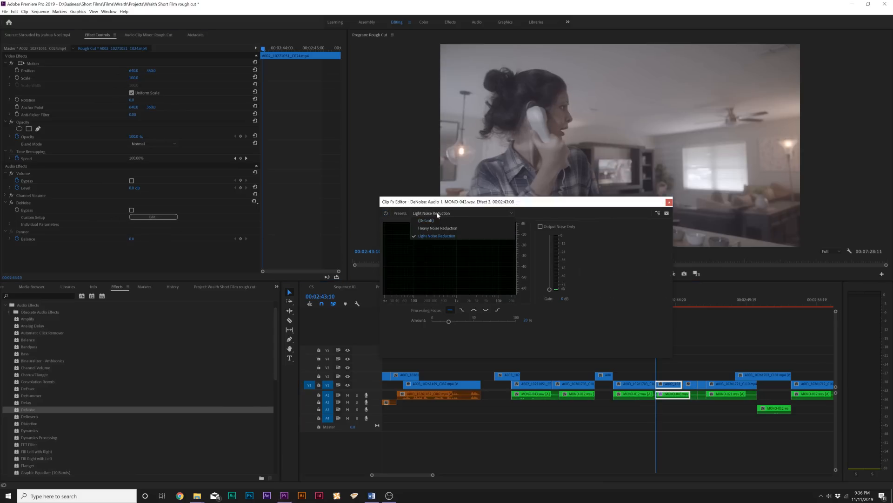
pyautogui.click(436, 236)
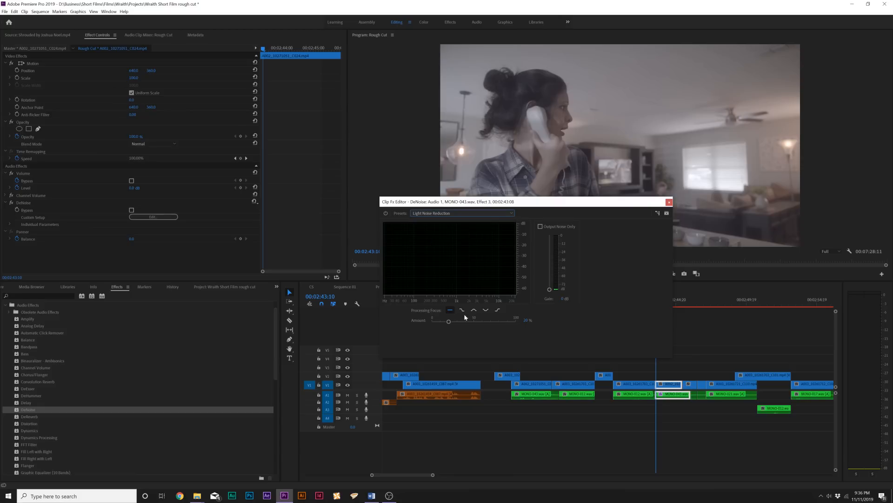
pyautogui.moveTo(513, 201); pyautogui.dragTo(450, 198)
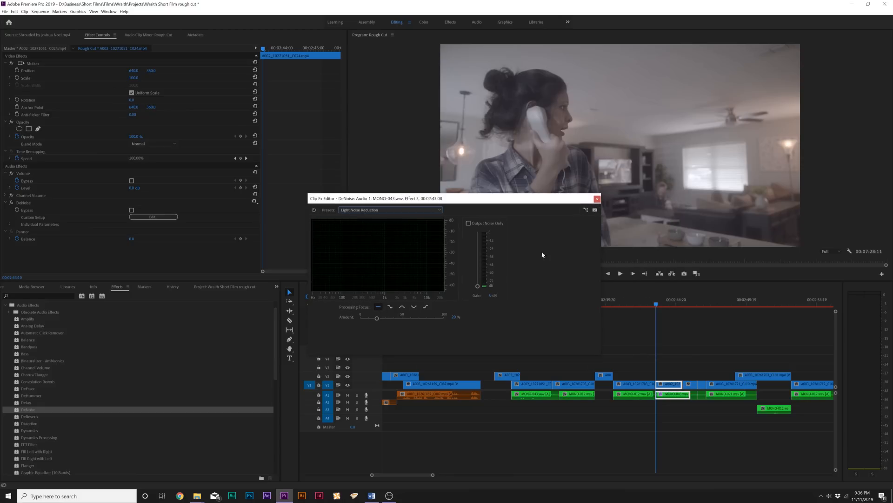
pyautogui.click(620, 273)
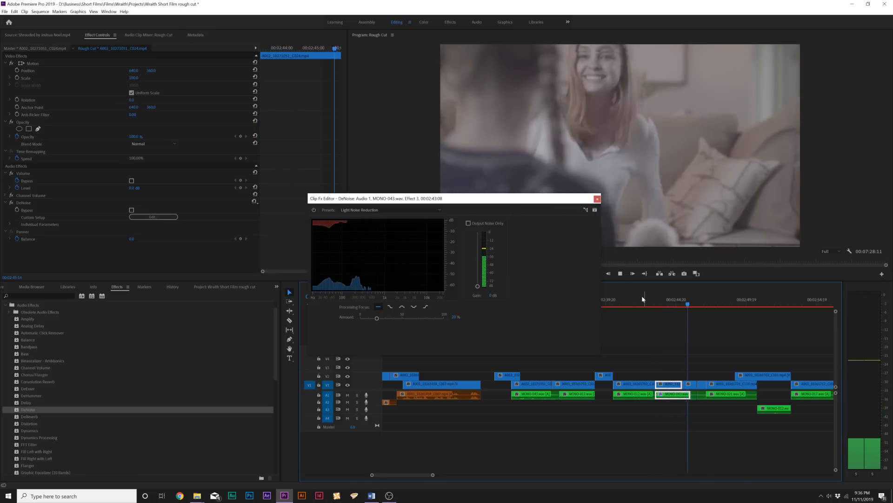
pyautogui.click(597, 198)
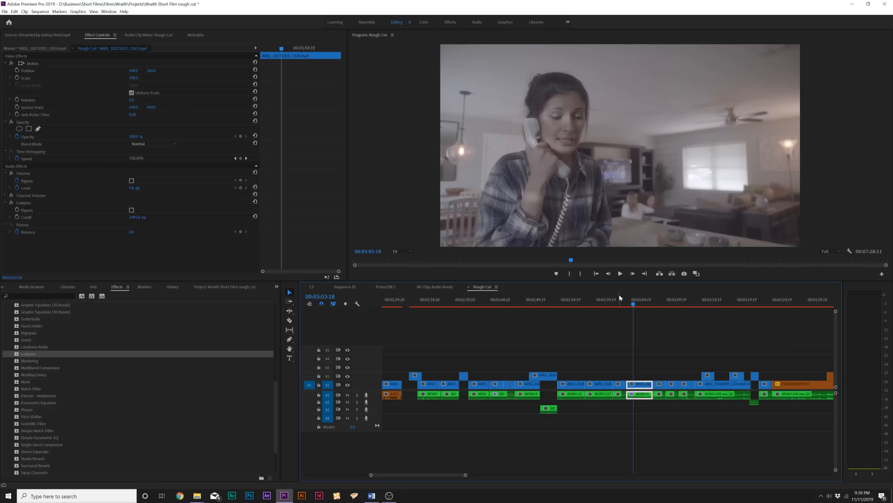
pyautogui.moveTo(631, 304)
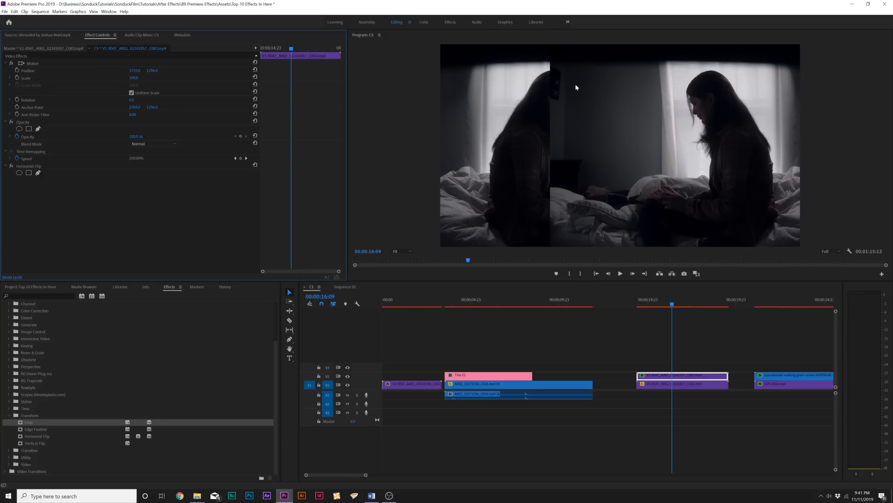
# Set a Left crop value on the horizontally flipped clip in C5
pyautogui.click(5, 180)
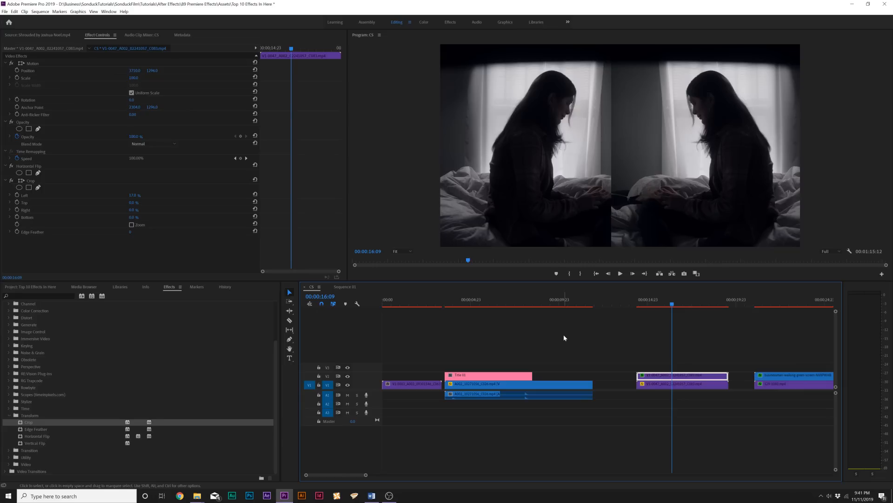
pyautogui.moveTo(89, 181)
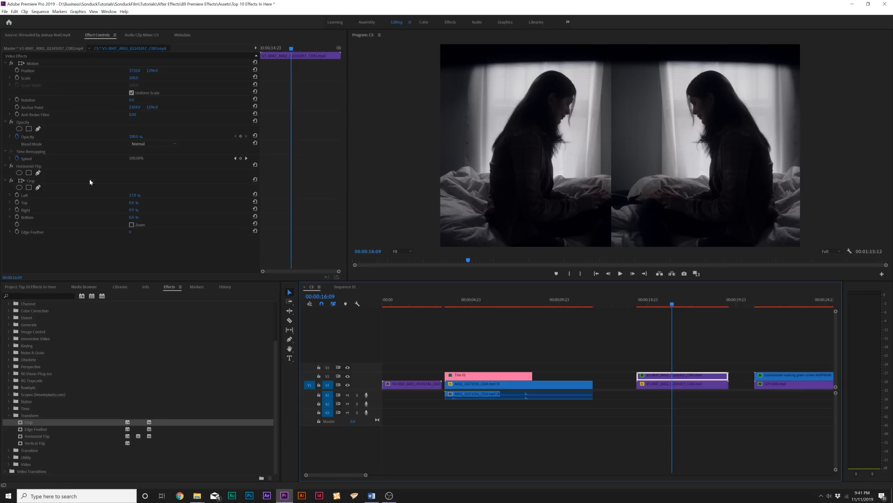
pyautogui.moveTo(33, 184)
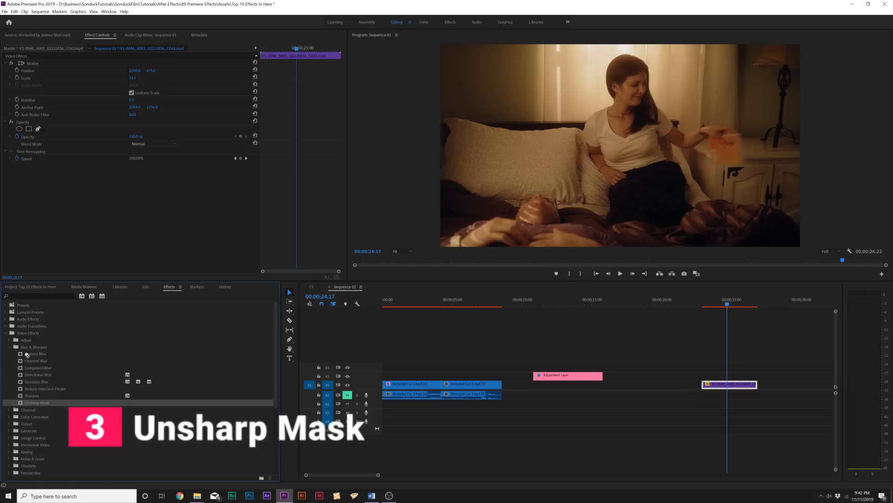
# Apply Unsharp Mask to the bedroom clip and scrub its Amount higher
pyautogui.doubleClick(36, 402)
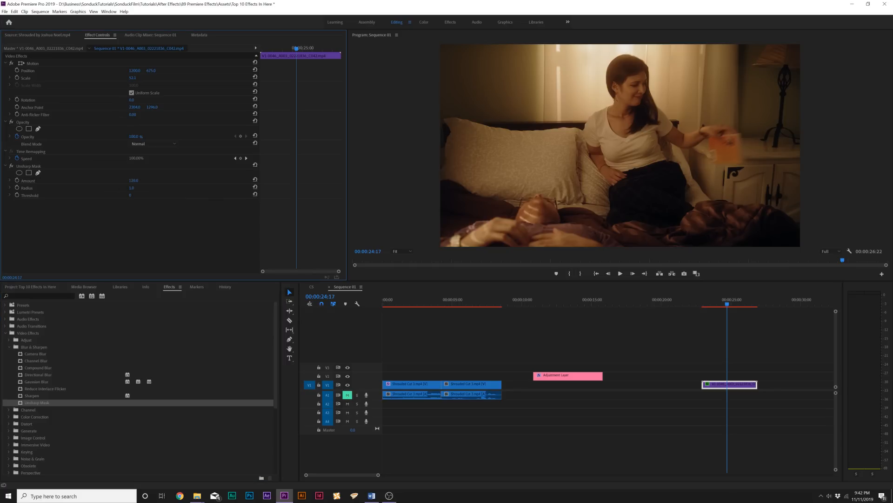
pyautogui.moveTo(134, 180); pyautogui.dragTo(132, 180)
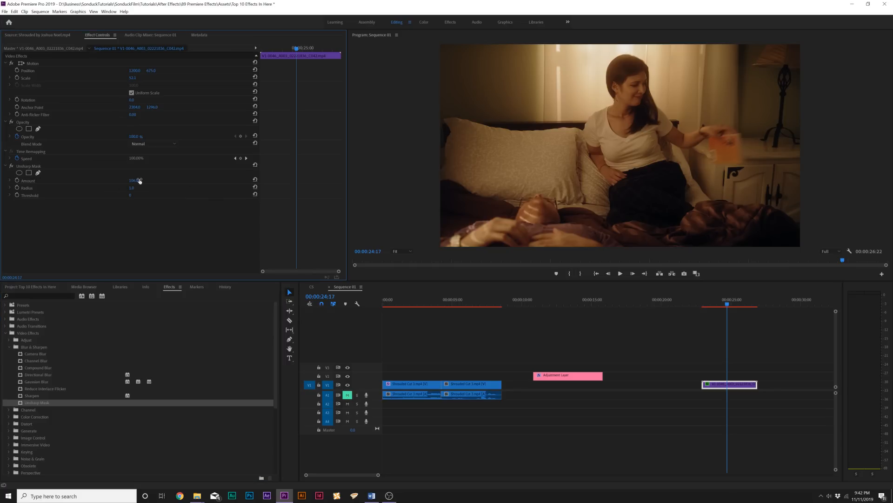
pyautogui.press('`')
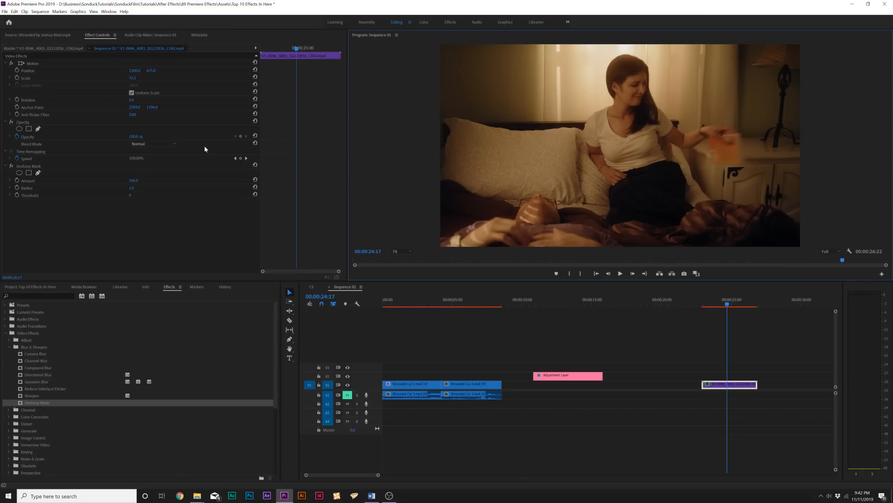
pyautogui.moveTo(602, 137)
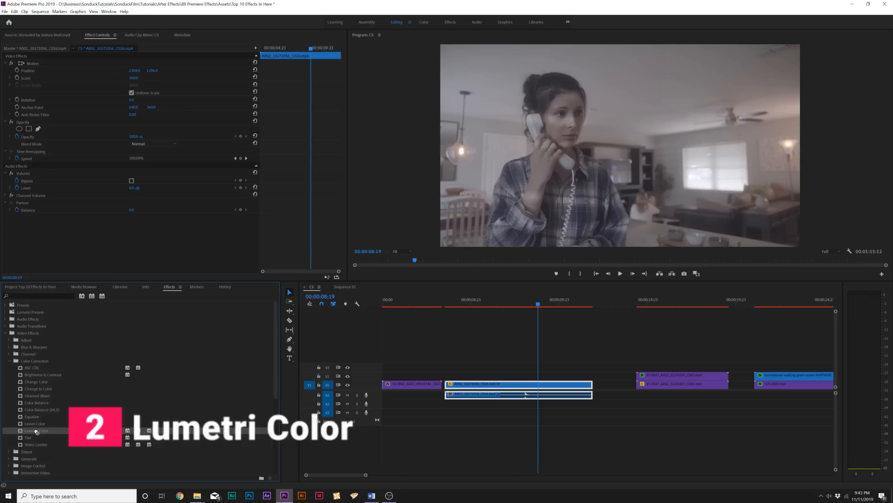
# Apply Lumetri Color to the C5 phone-call clip and expand Basic Correction
pyautogui.doubleClick(35, 430)
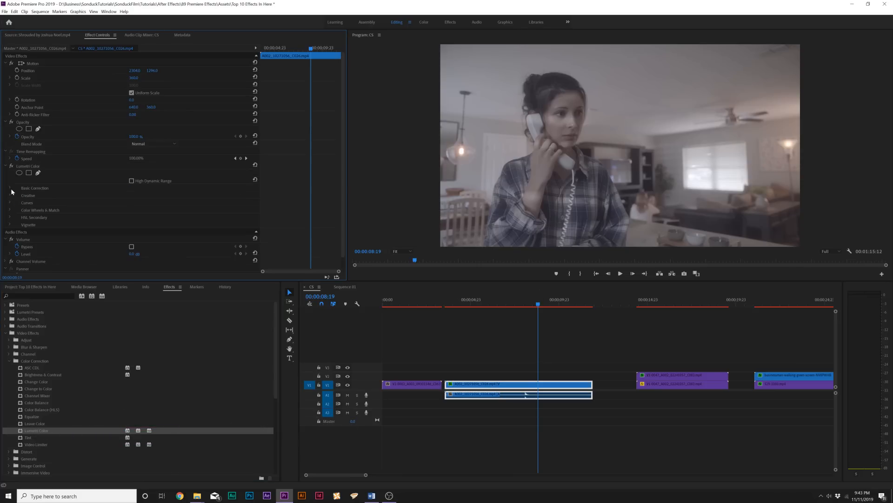
pyautogui.scroll(-3)
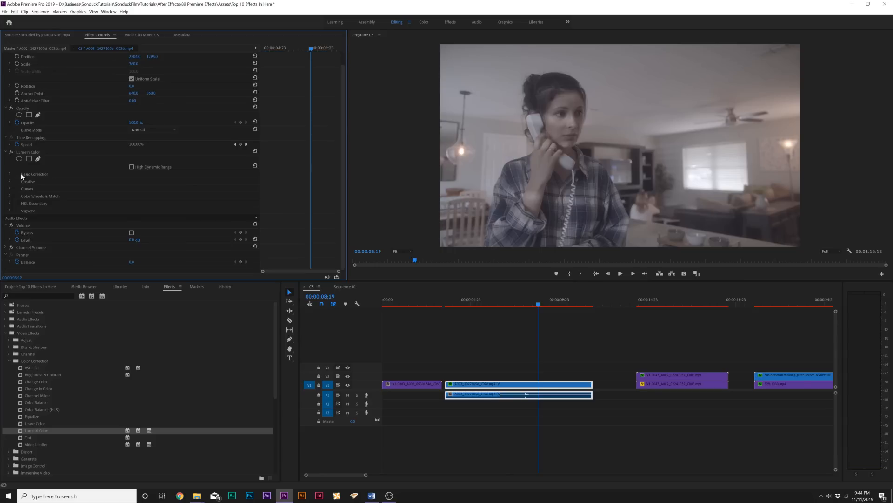
pyautogui.moveTo(10, 175)
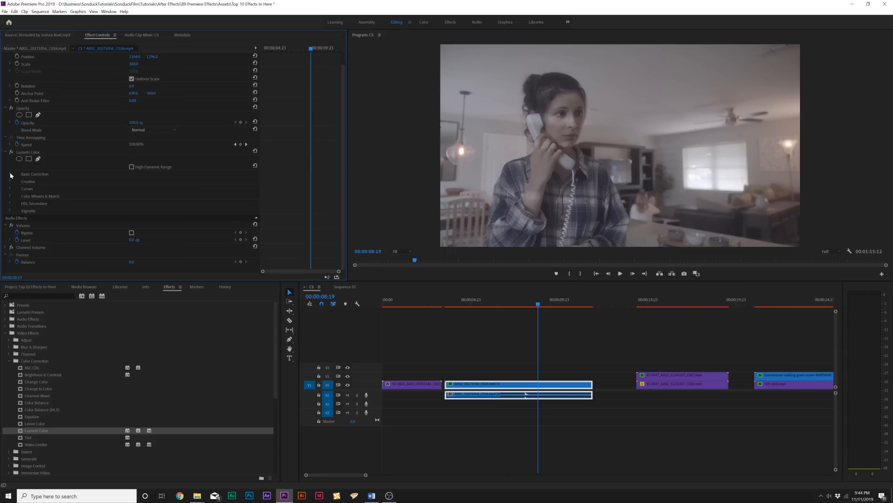
pyautogui.click(11, 174)
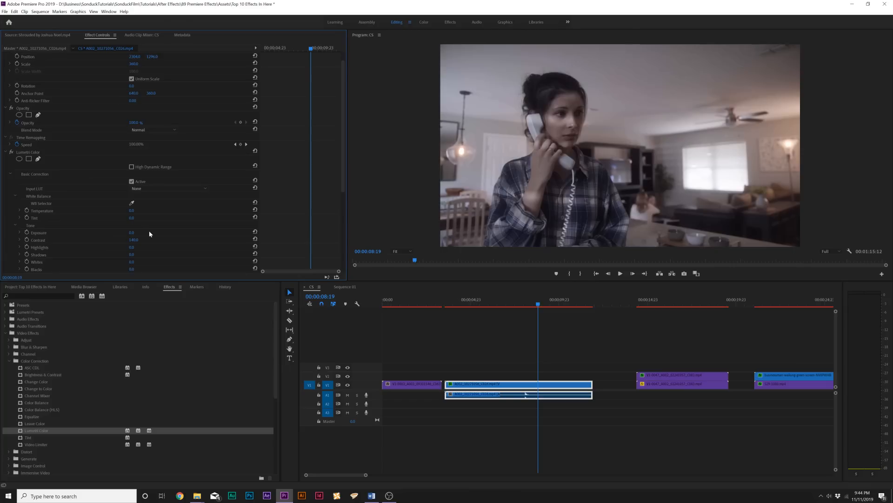
pyautogui.moveTo(217, 236)
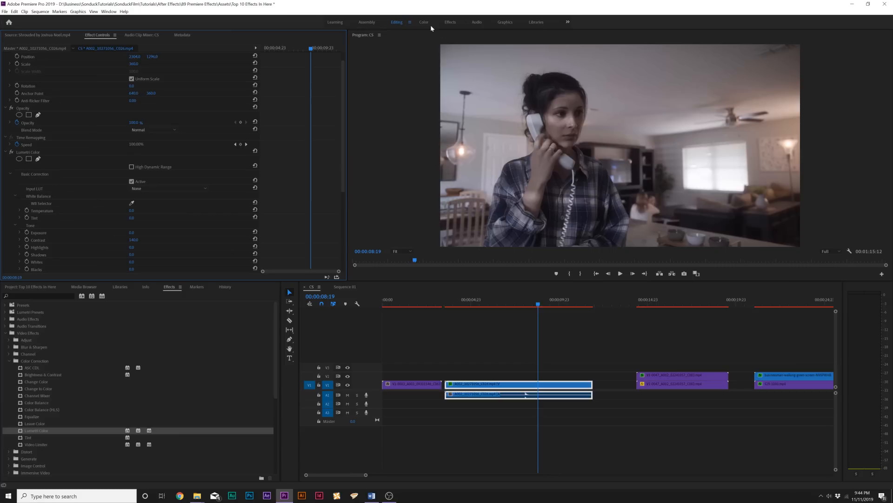
# Show Lumetri Scopes in the Color workspace, adding waveform, vectorscope, histogram and RGB parade
pyautogui.click(423, 22)
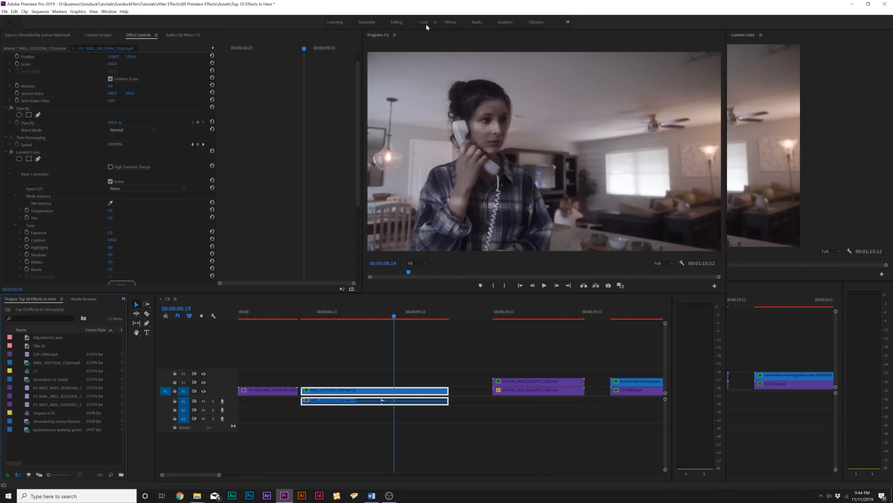
pyautogui.click(423, 22)
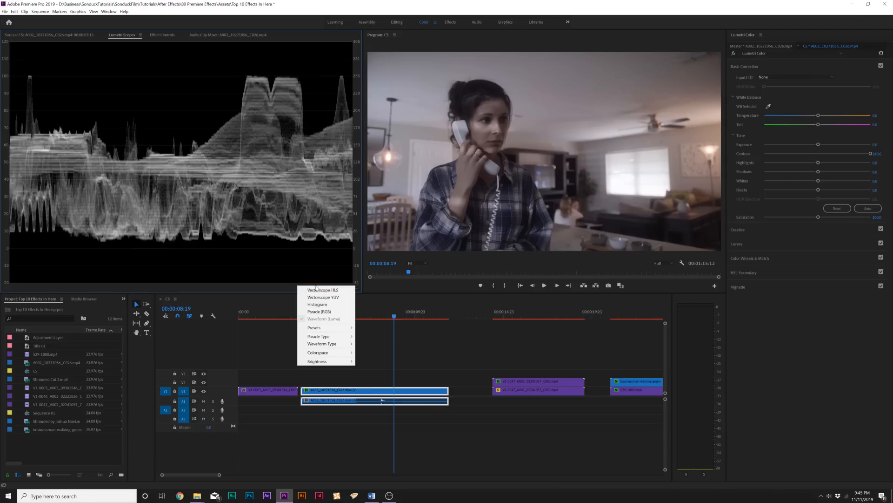
pyautogui.moveTo(318, 304)
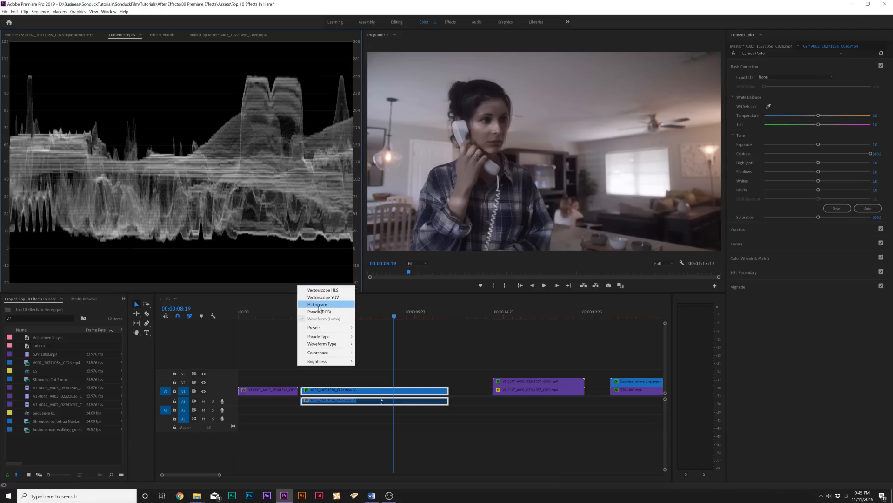
pyautogui.click(323, 296)
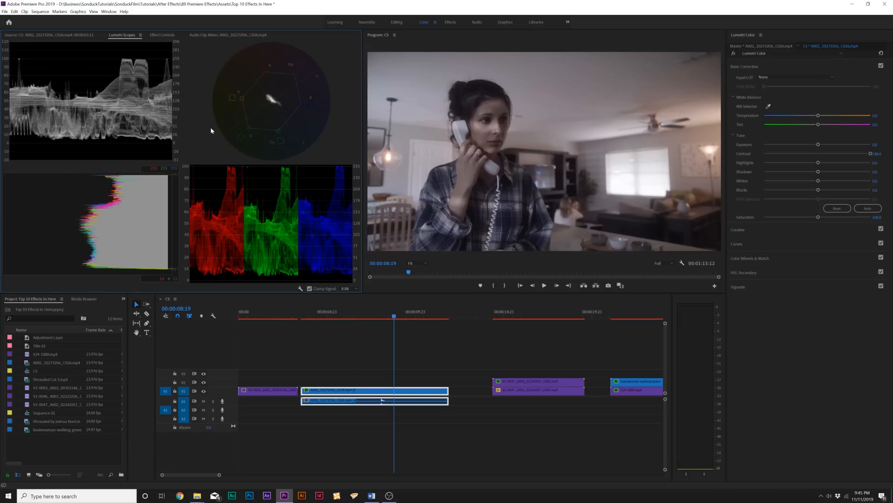
pyautogui.moveTo(277, 124)
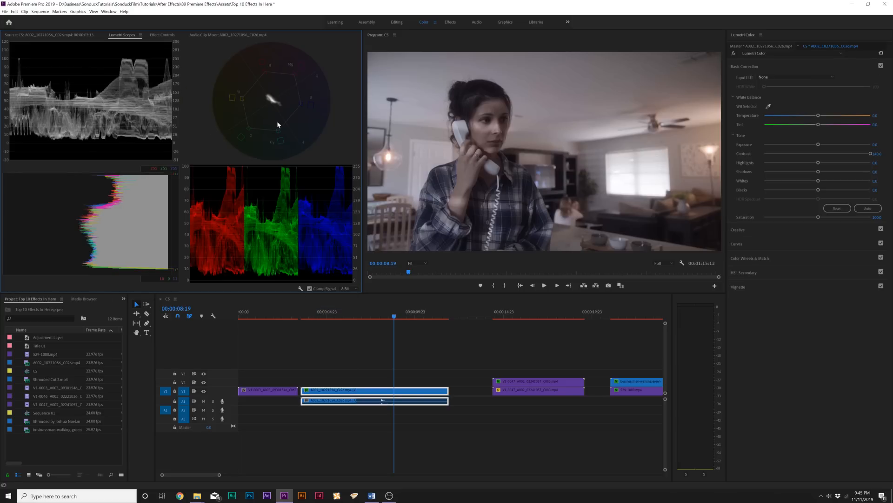
pyautogui.moveTo(211, 136)
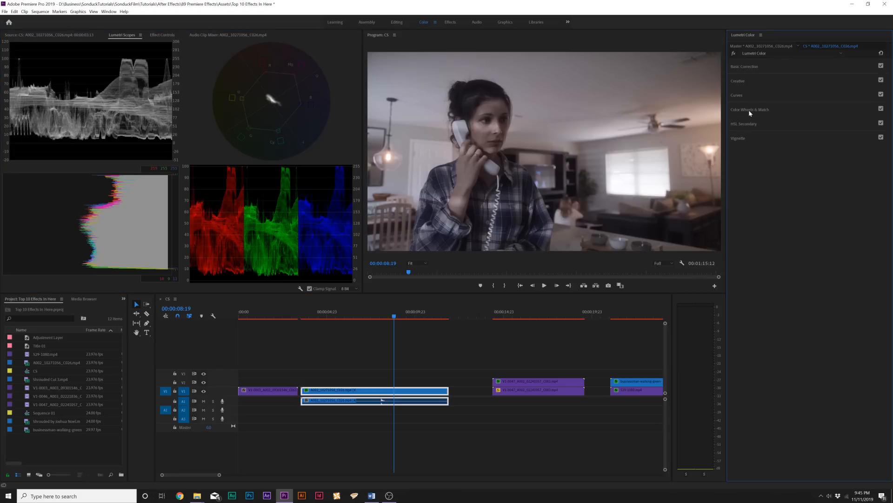
pyautogui.click(750, 110)
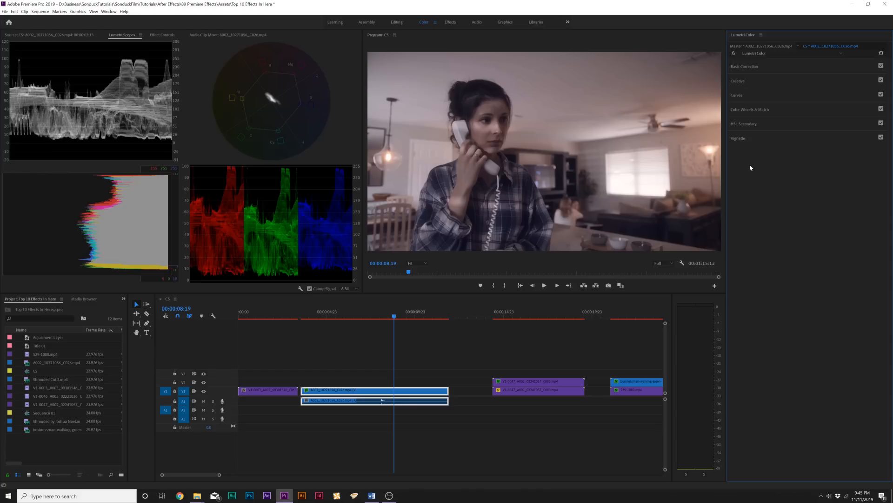
pyautogui.click(397, 22)
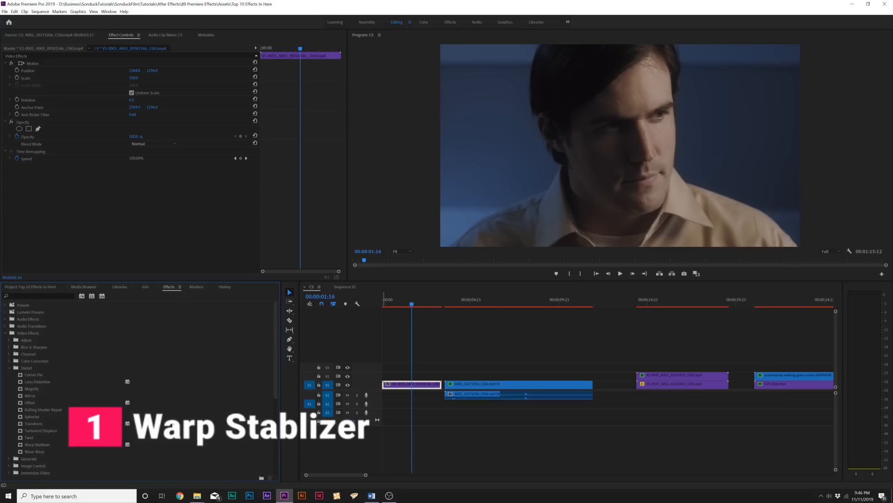
# Apply Warp Stabilizer to the man's close-up clip at the start of C5
pyautogui.doubleClick(37, 444)
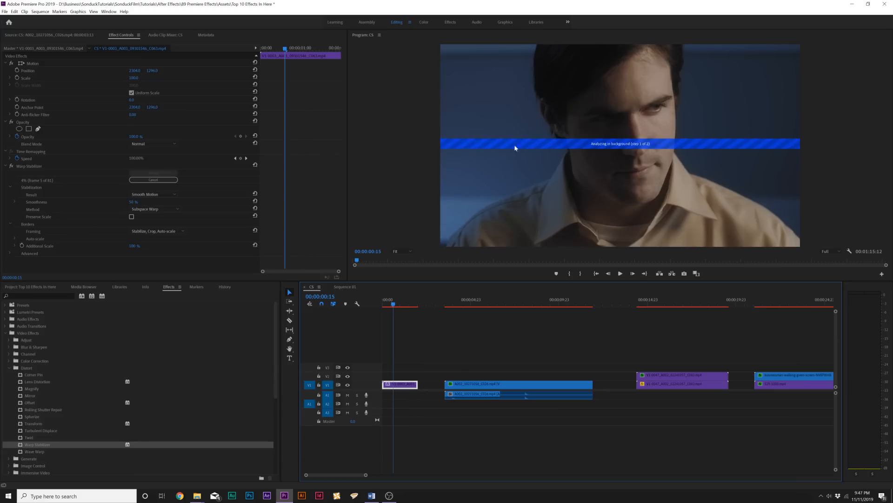
pyautogui.moveTo(536, 183)
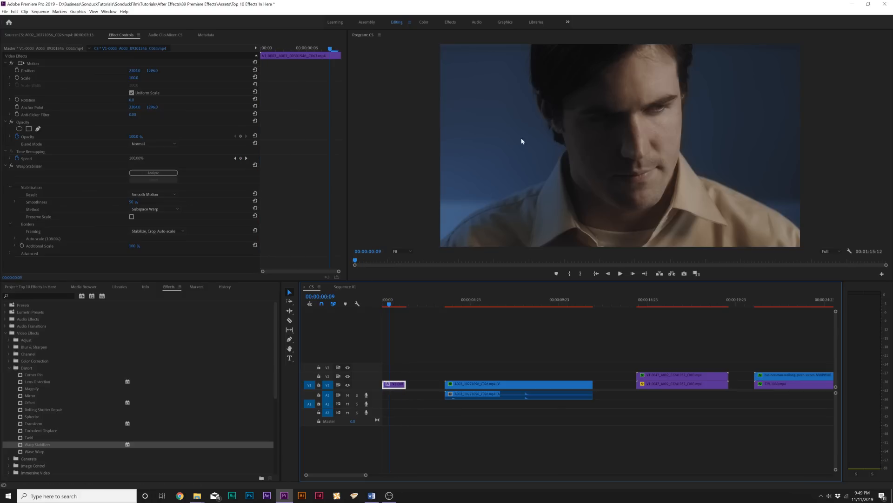
pyautogui.moveTo(75, 261)
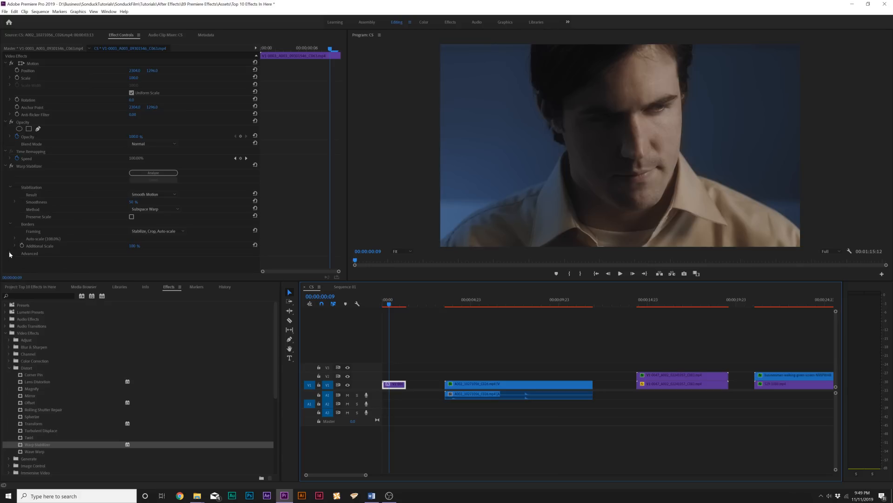
# Expand the Warp Stabilizer's Advanced section and scroll down to view its stabilization options
pyautogui.click(154, 208)
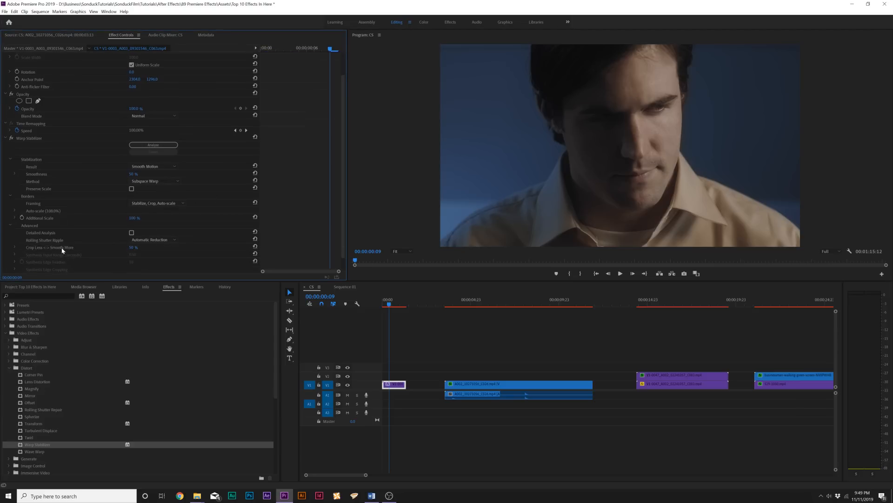
pyautogui.scroll(-3)
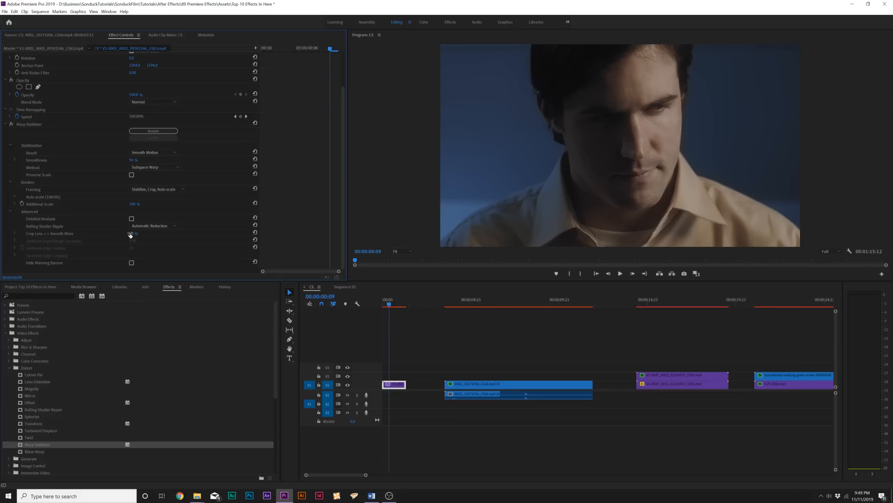